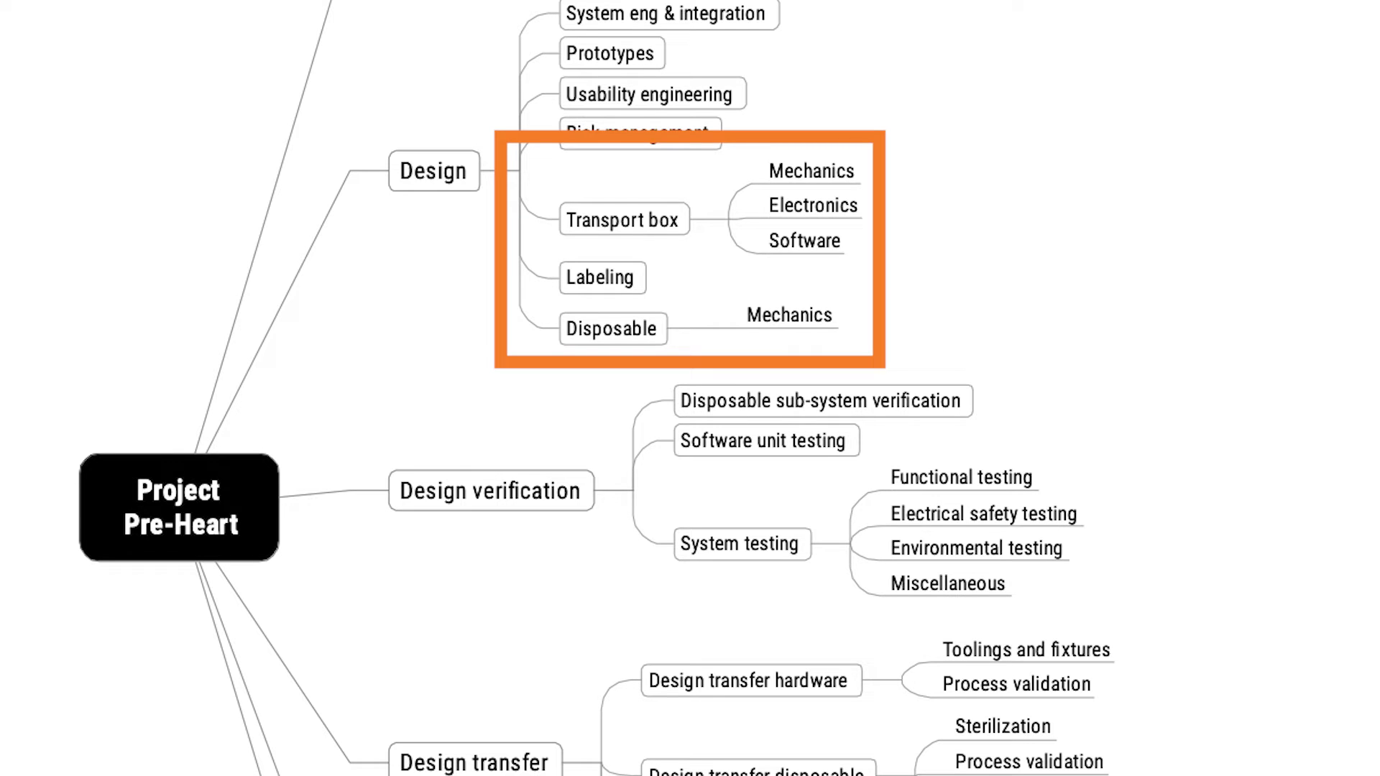
# Step: Advance the slideshow to remove the orange box around the Transport box, Labeling and Disposable branches
pyautogui.click(491, 491)
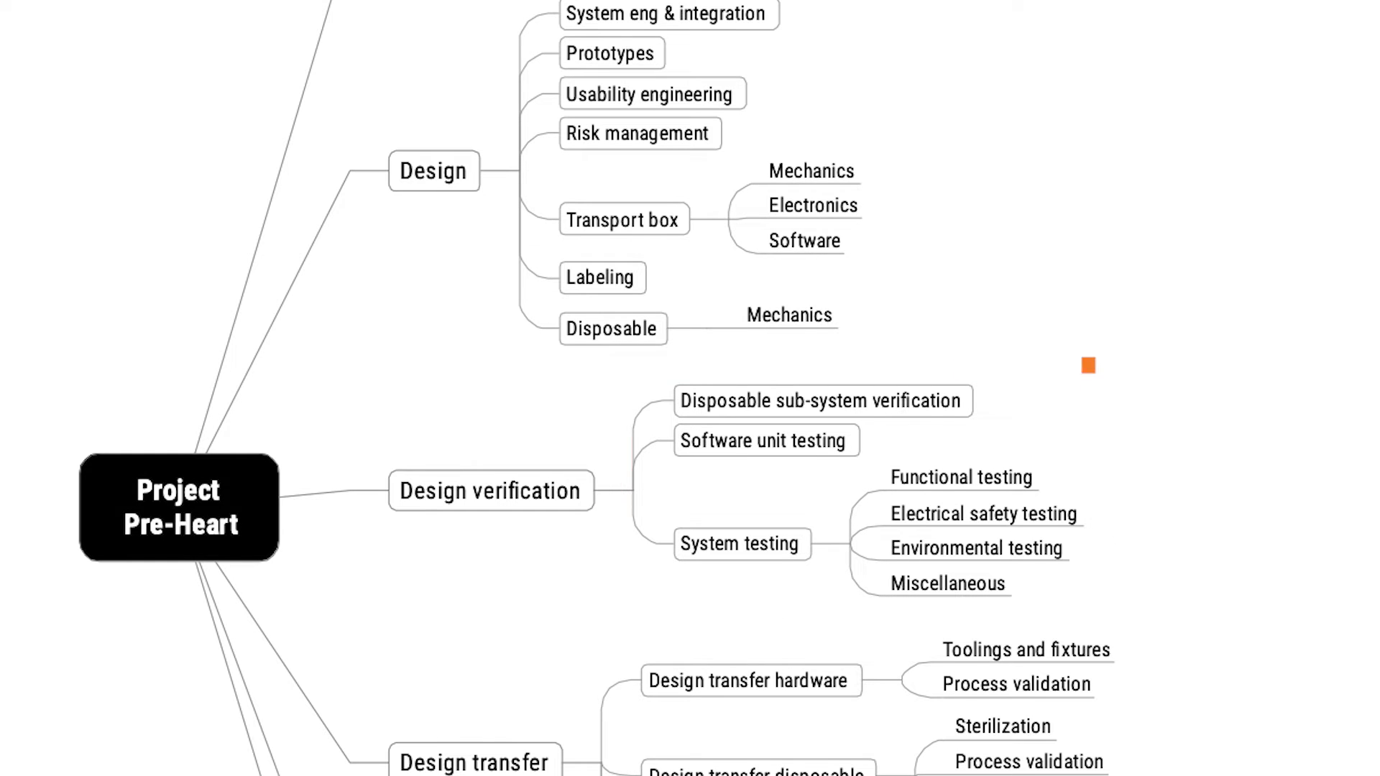
pyautogui.click(764, 440)
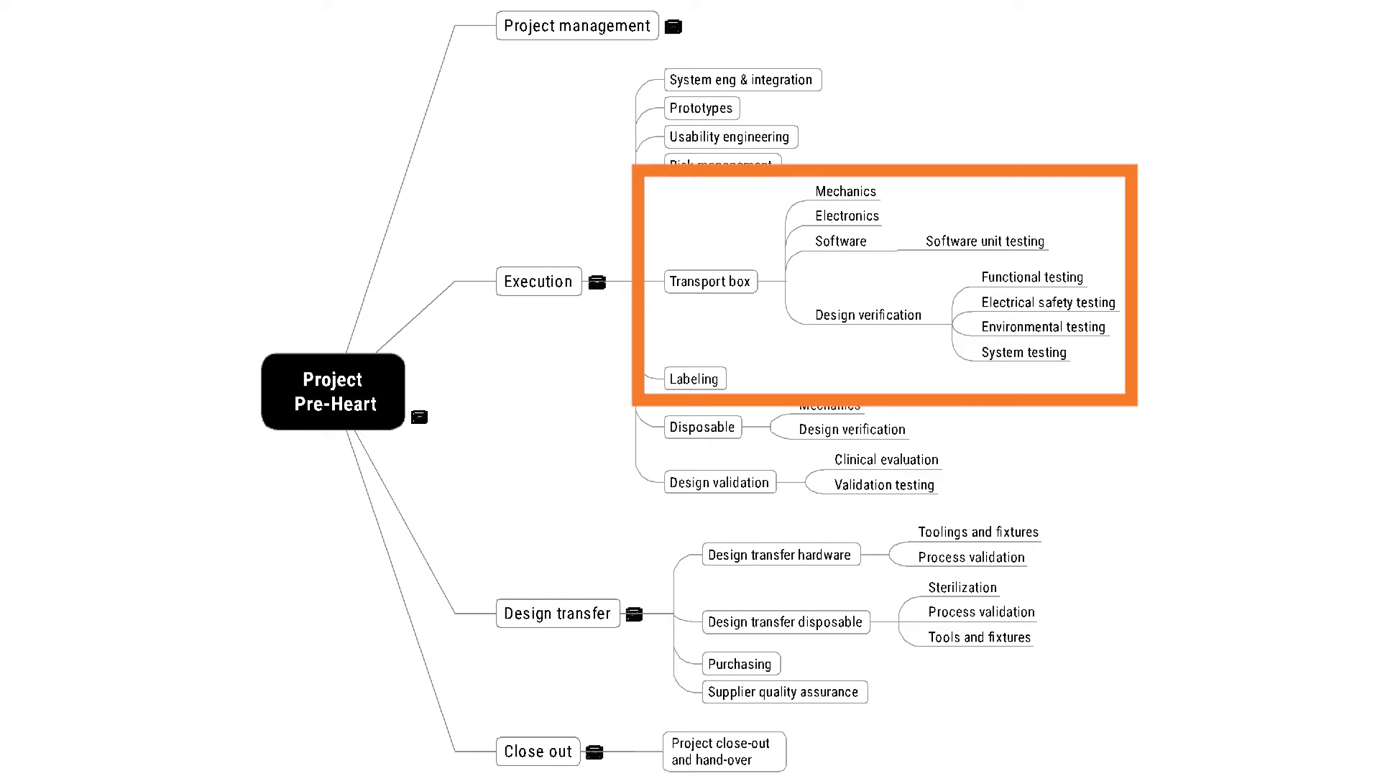
# Step: Advance the animation to add an orange box around the Design transfer hardware branch
pyautogui.click(780, 555)
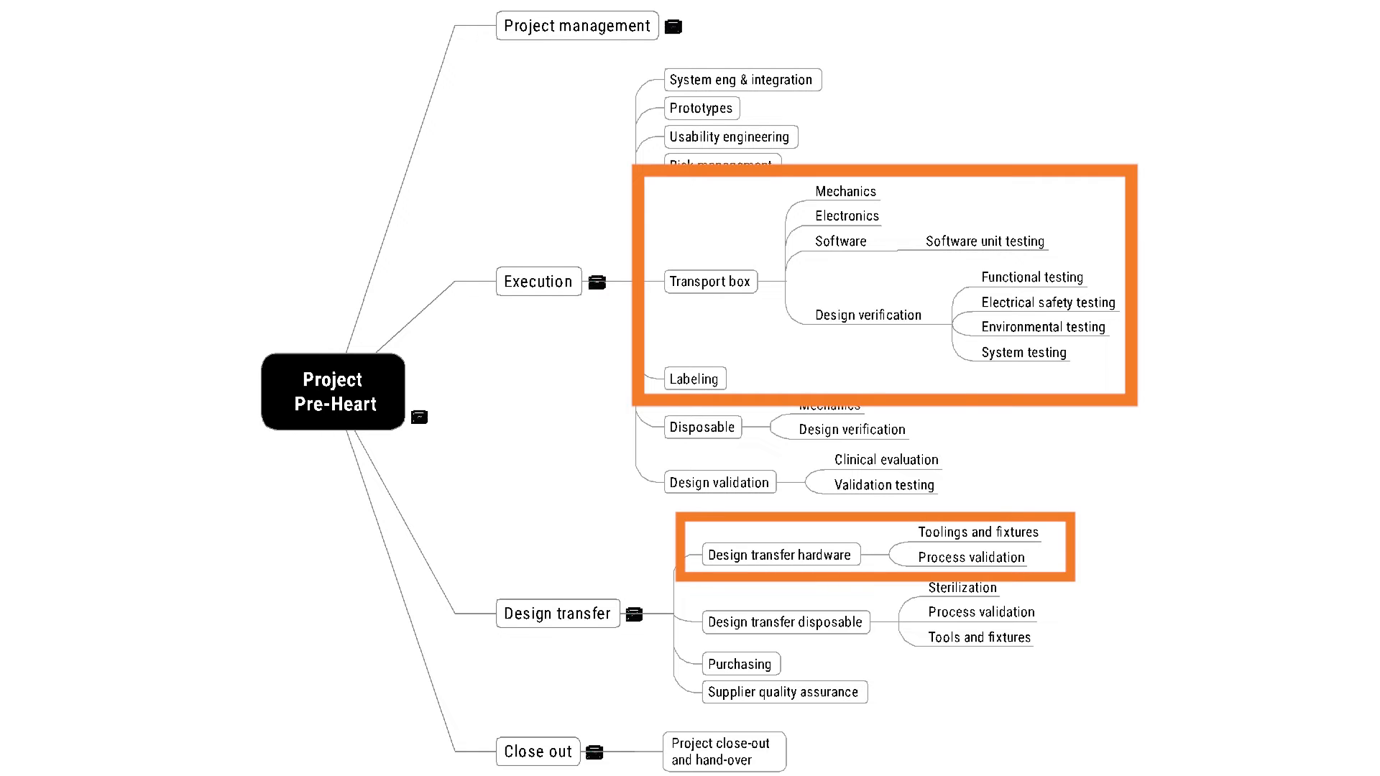